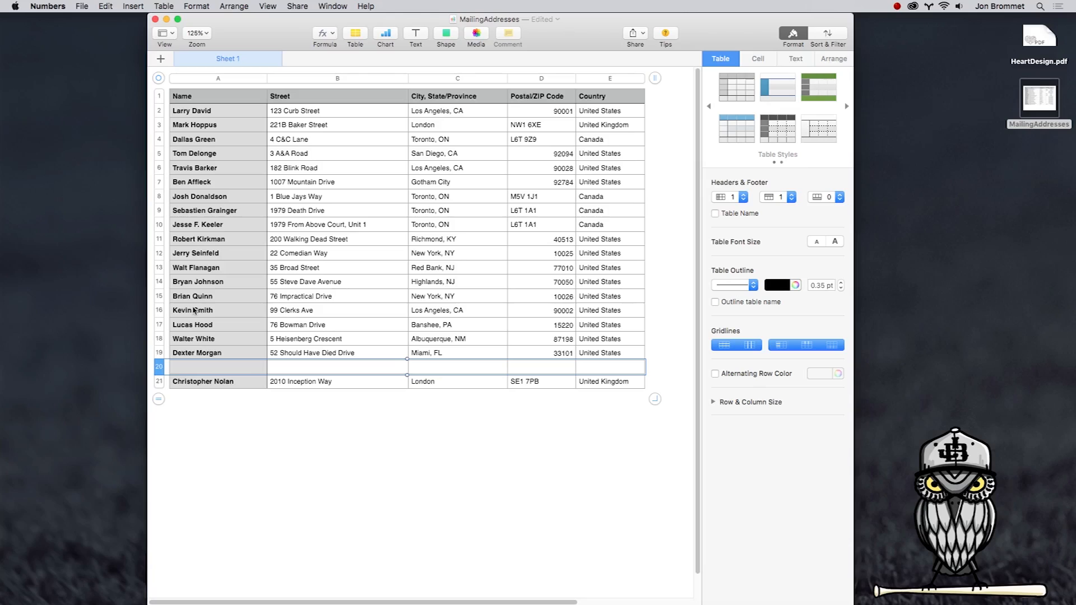
Delete the empty row 20 from the Numbers address table
right_click(158, 367)
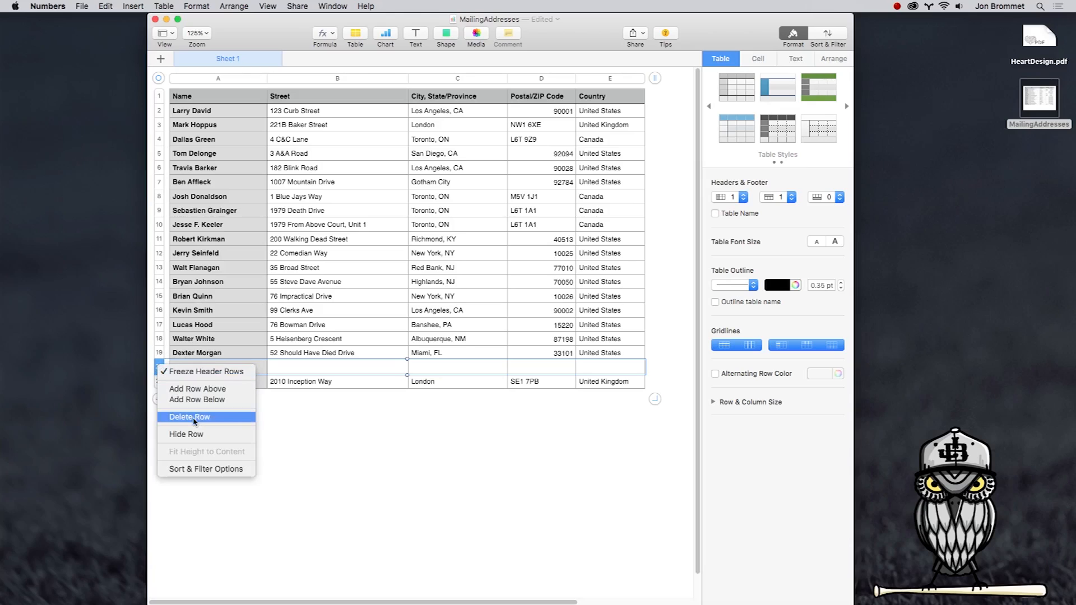
left_click(190, 417)
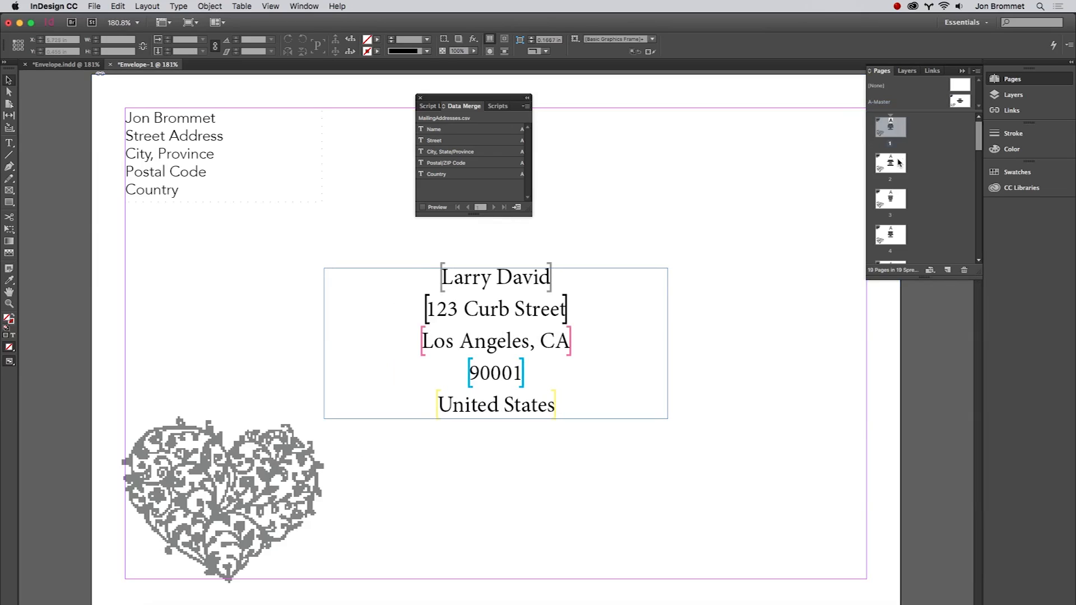
Preview the merged envelope pages for Mark Hoppus, Tom Delonge and another recipient
left_click(494, 207)
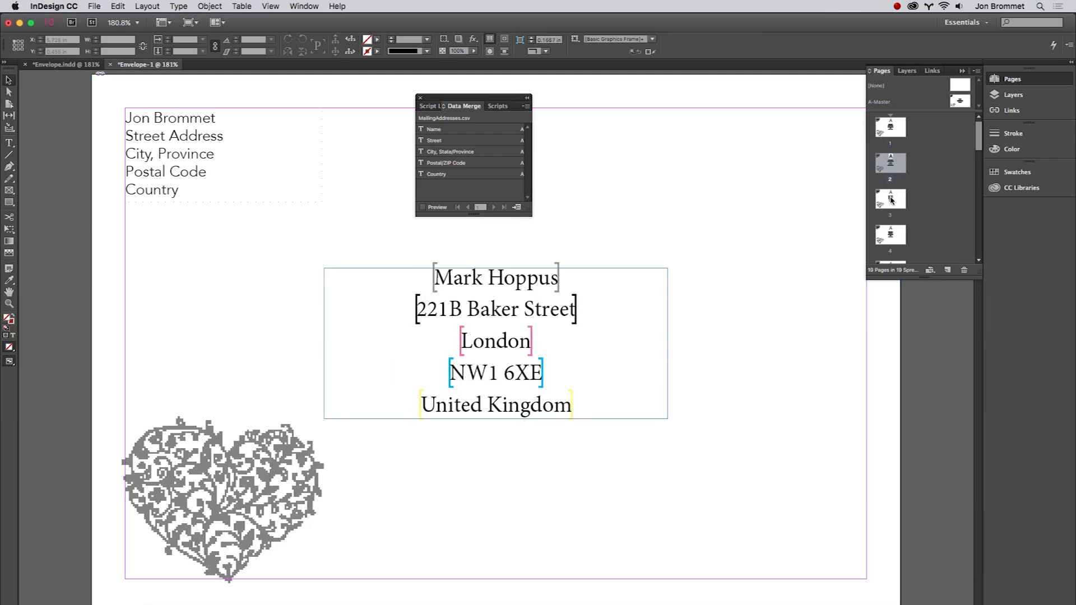
left_click(492, 207)
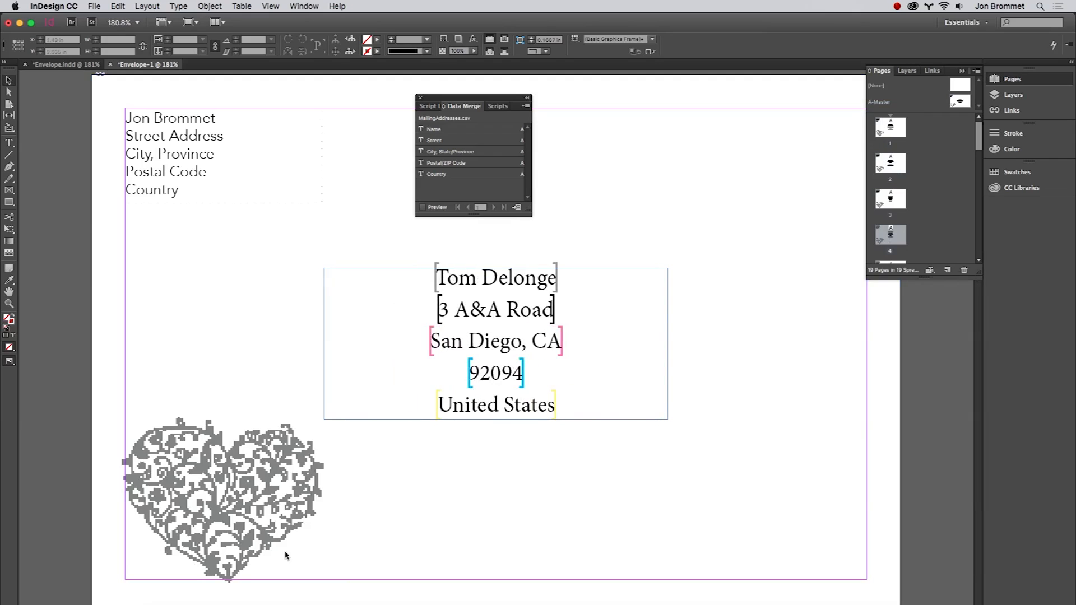
left_click(303, 6)
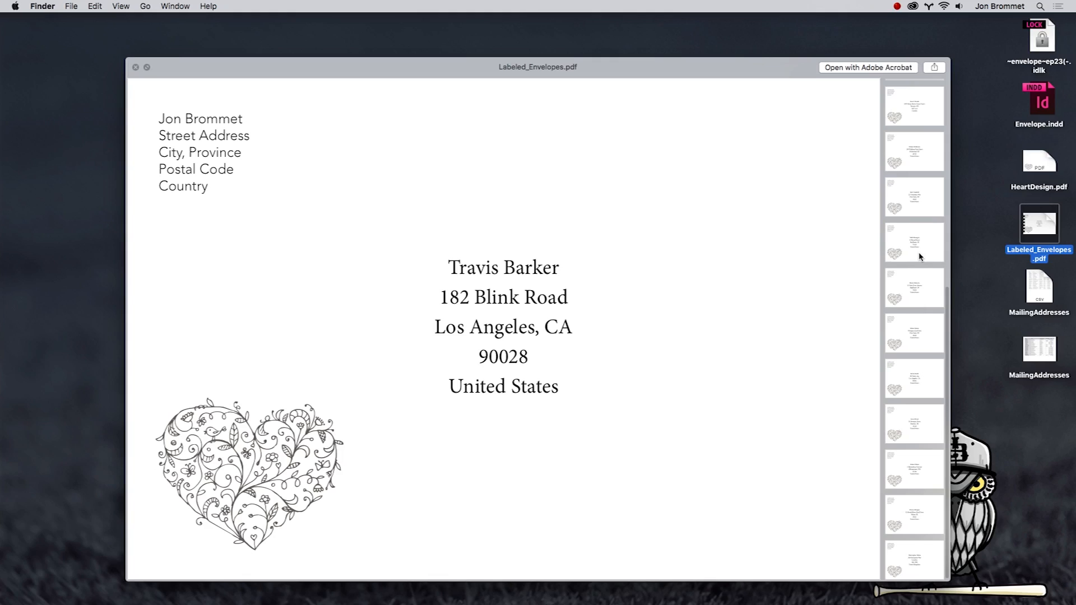
Scroll Labeled_Envelopes.pdf preview down to Travis Barker's and Sebastien Grainger's envelopes
scroll("down", 3)
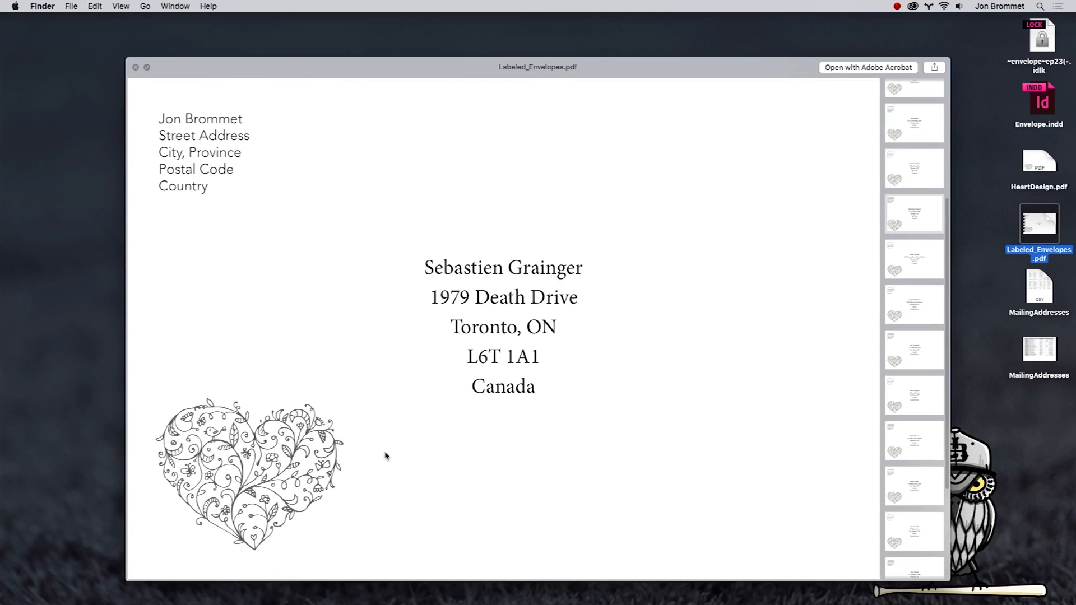
mouse_move(1043, 145)
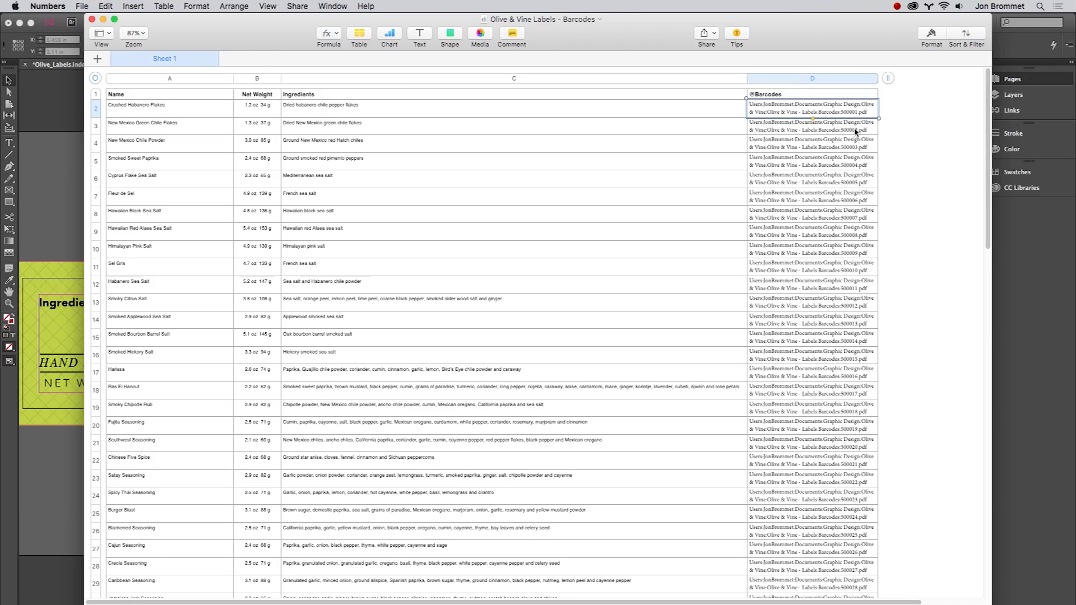
mouse_move(860, 202)
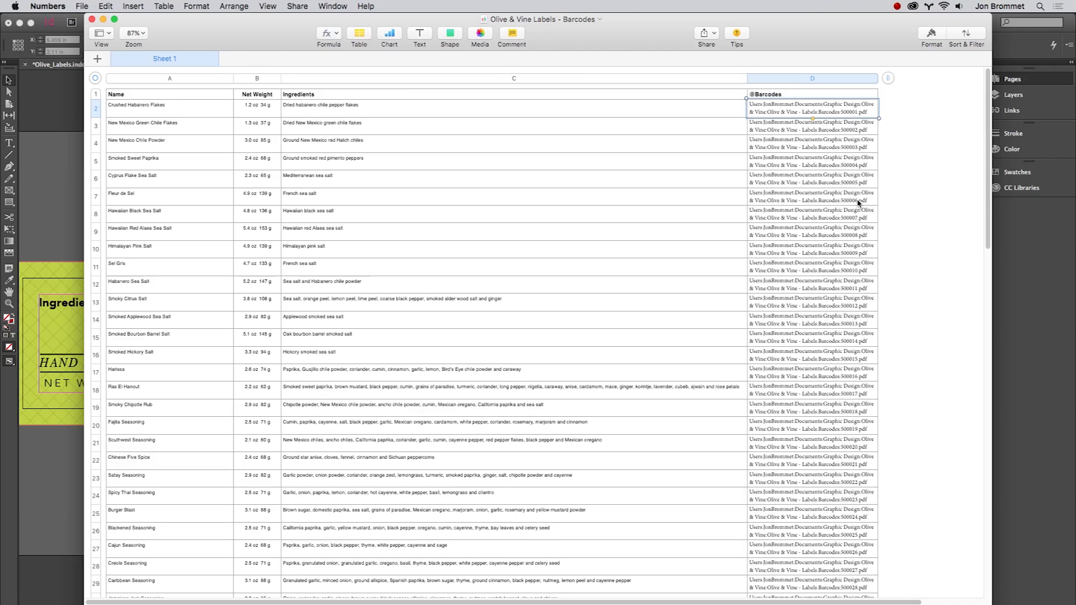
left_click(813, 196)
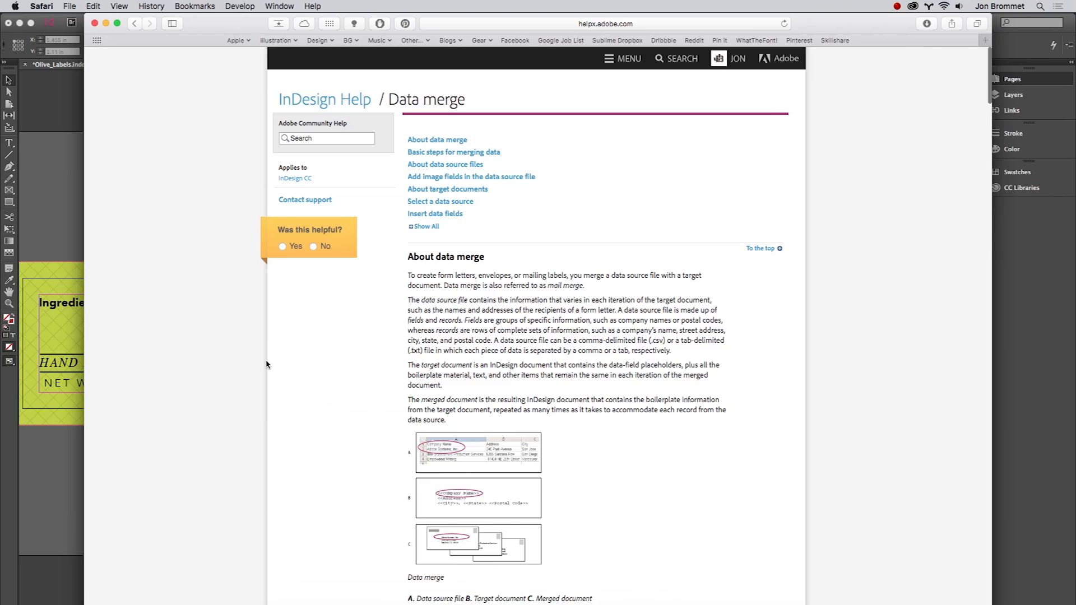
Scroll the Data merge help page down to 'Basic steps for merging data'
scroll("down", 3)
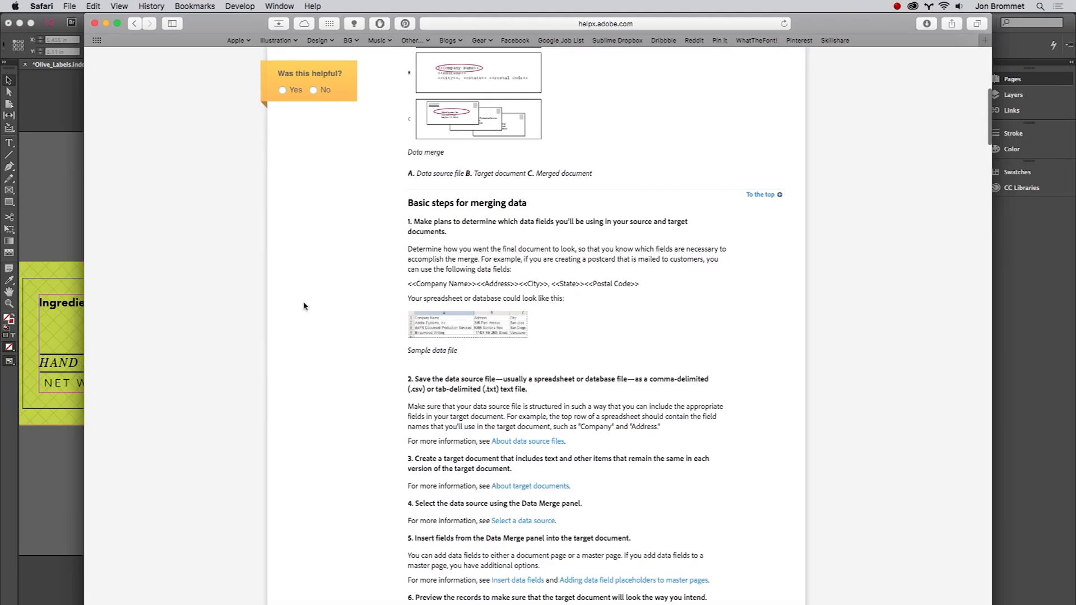
scroll("down", 3)
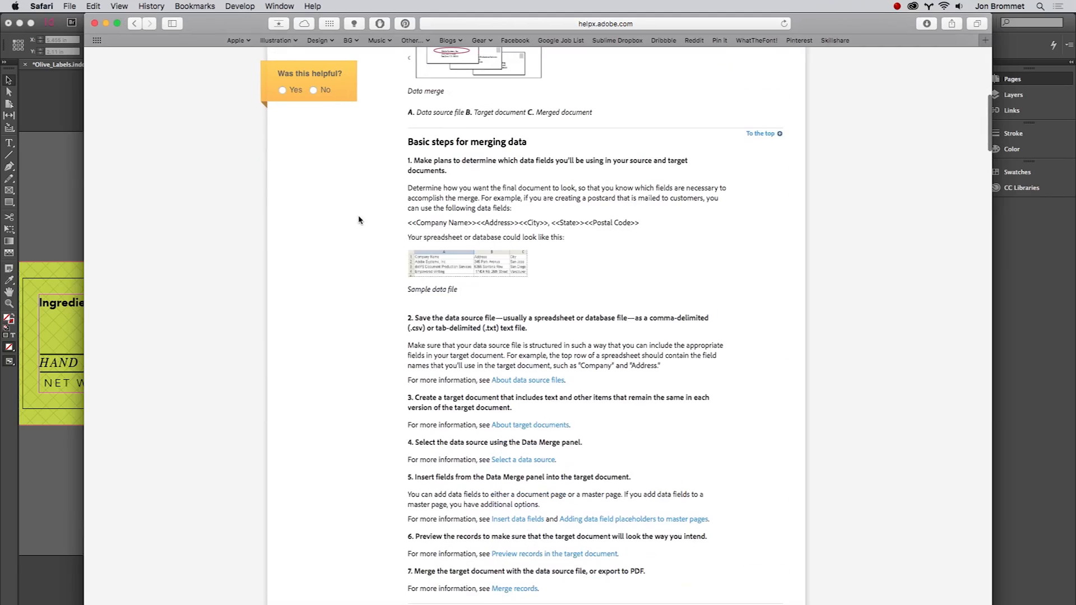
scroll("down", 3)
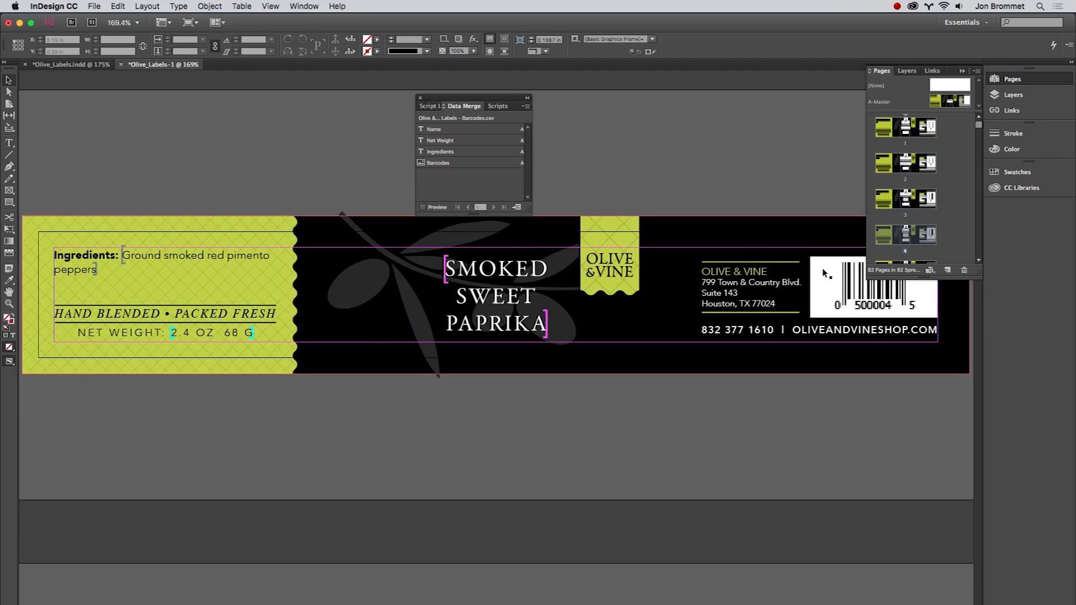
mouse_move(868, 198)
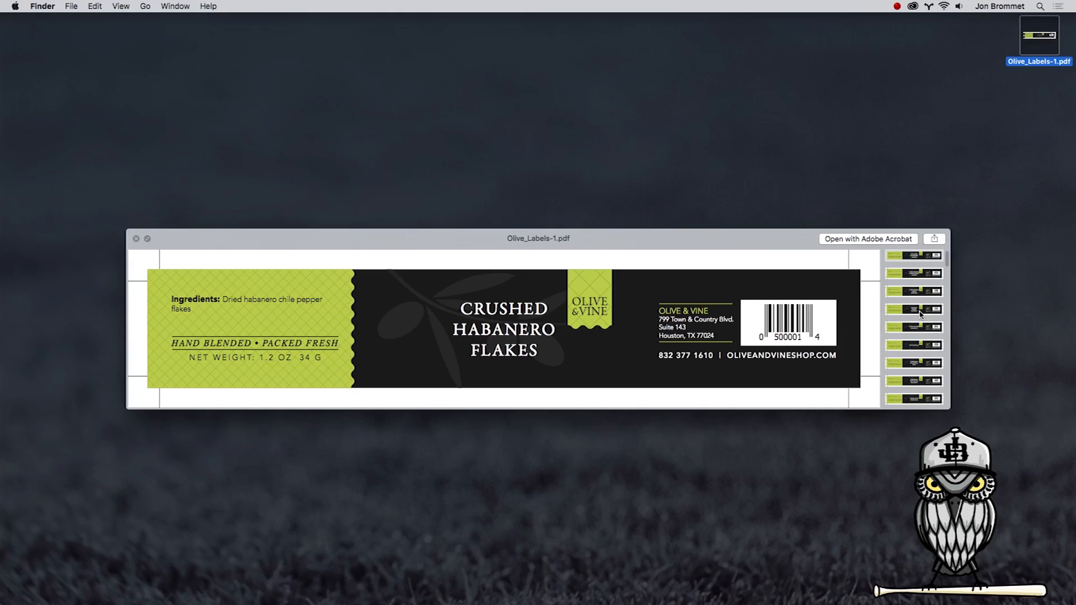
View the Himalayan Pink Salt and Smoky Citrus Salt label pages
left_click(913, 394)
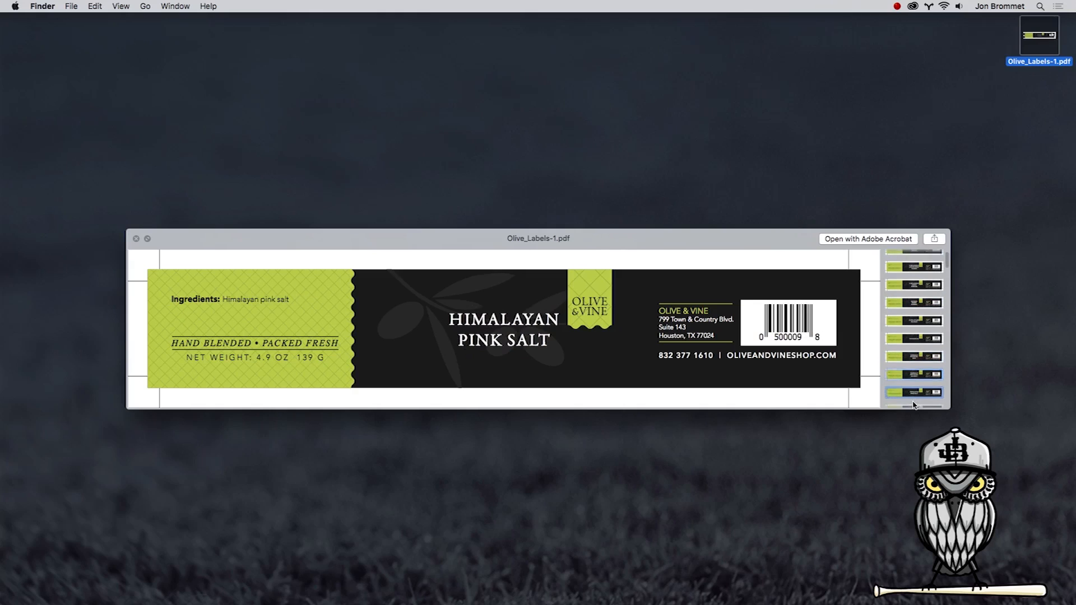
left_click(914, 385)
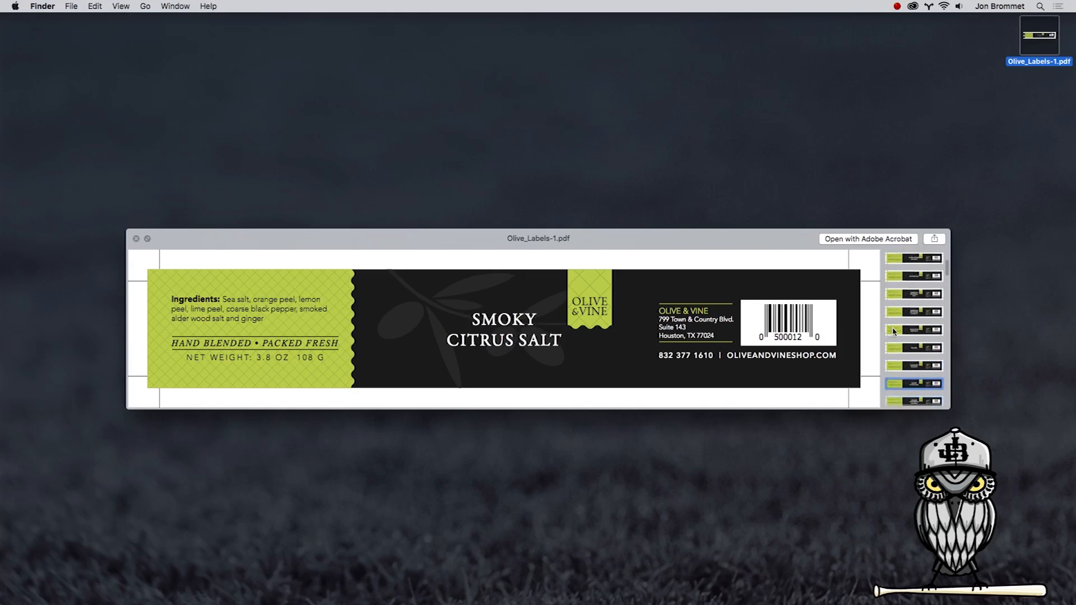